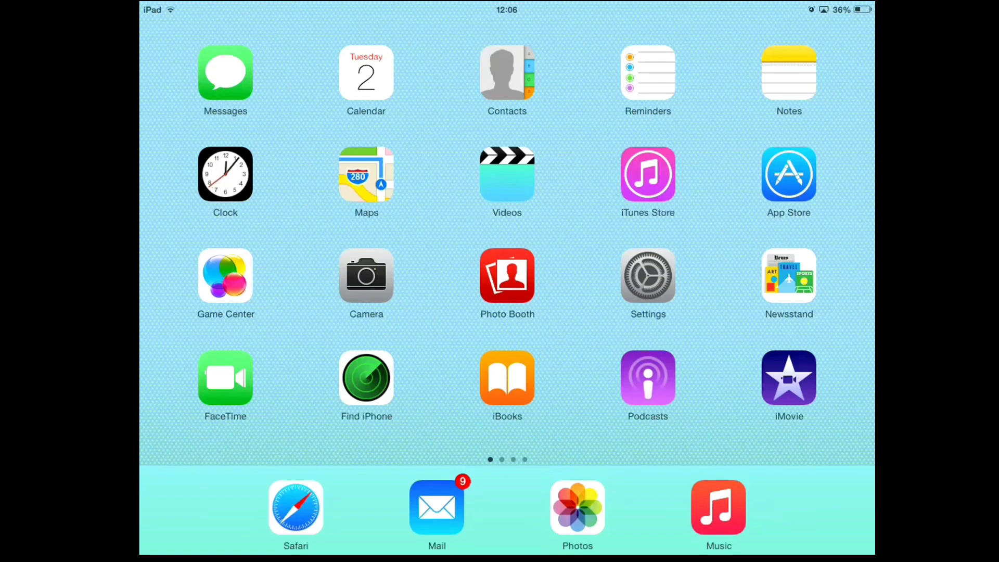
Review the recently updated apps in App Store, then go back to the Home Screen
click(788, 174)
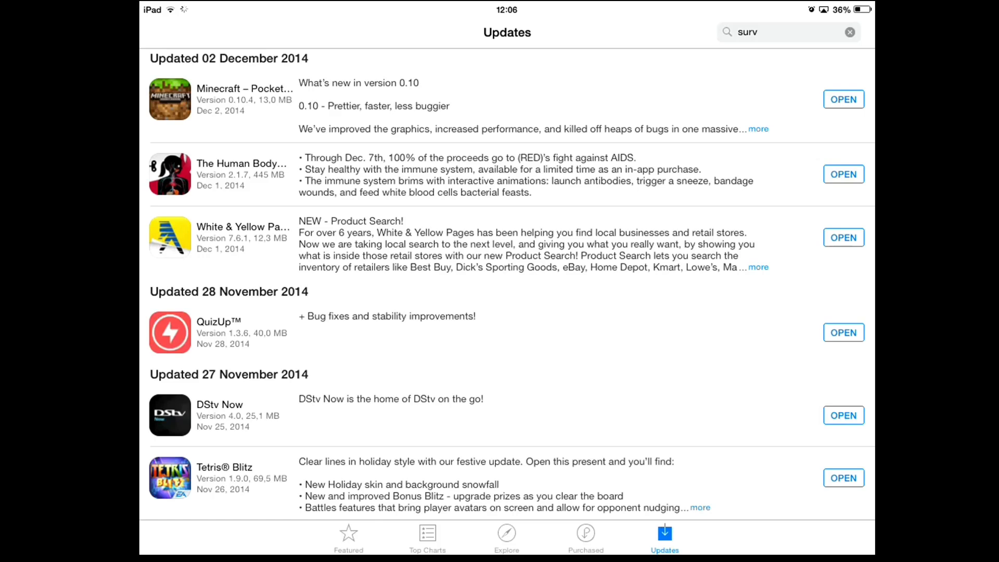
key(home)
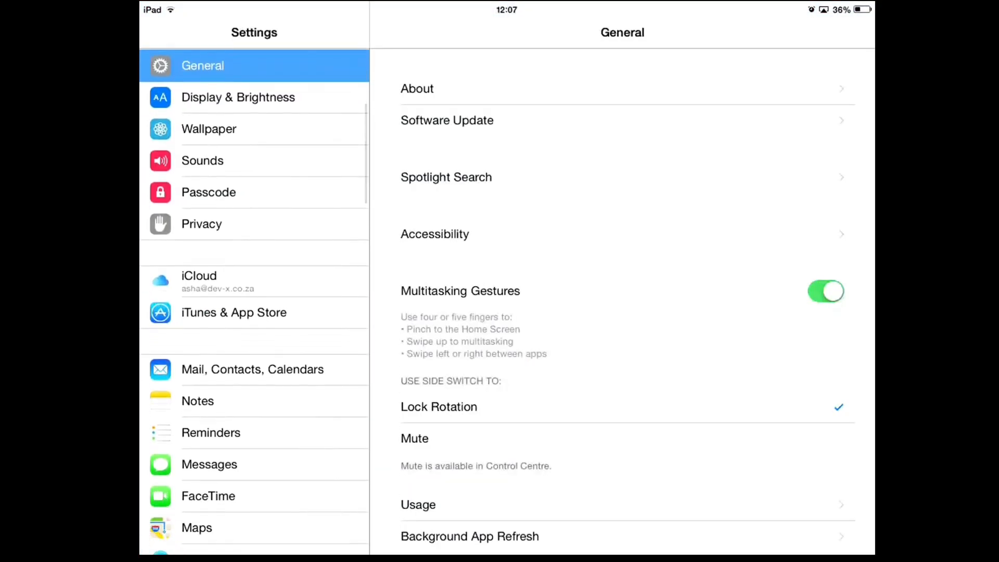
Turn on automatic Updates under iTunes & App Store, then return to the Home Screen
click(234, 313)
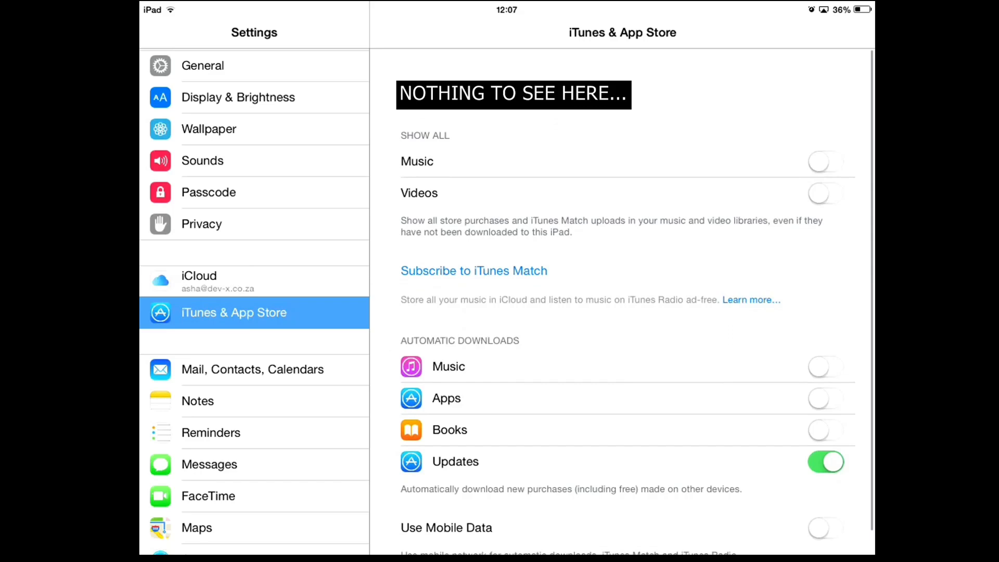
key(home)
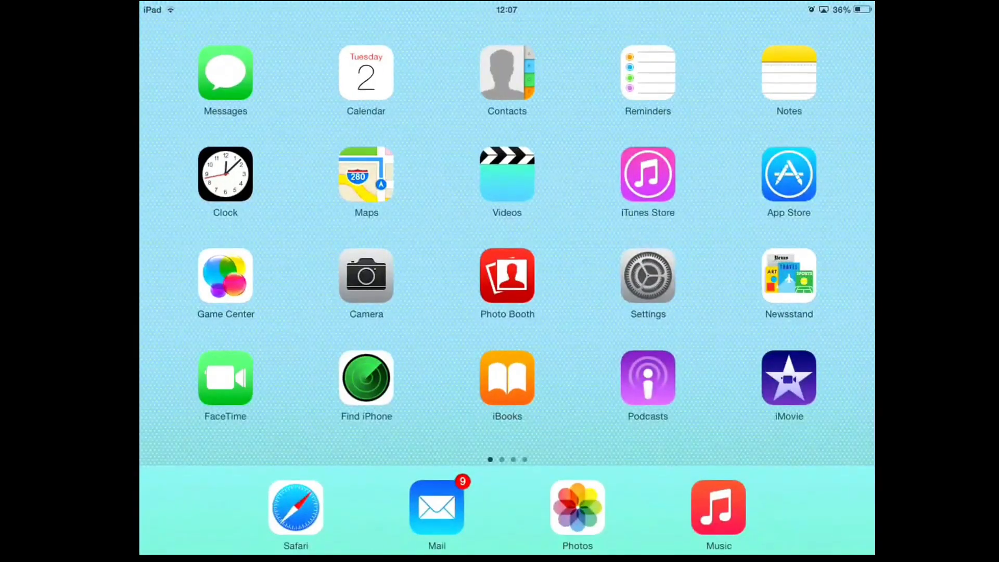